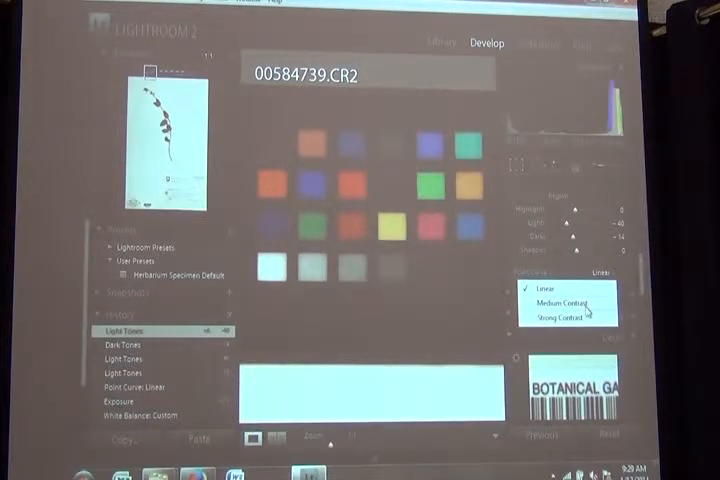
# Step: Choose Medium Contrast in the Tone Curve panel's Point Curve dropdown
pyautogui.click(558, 303)
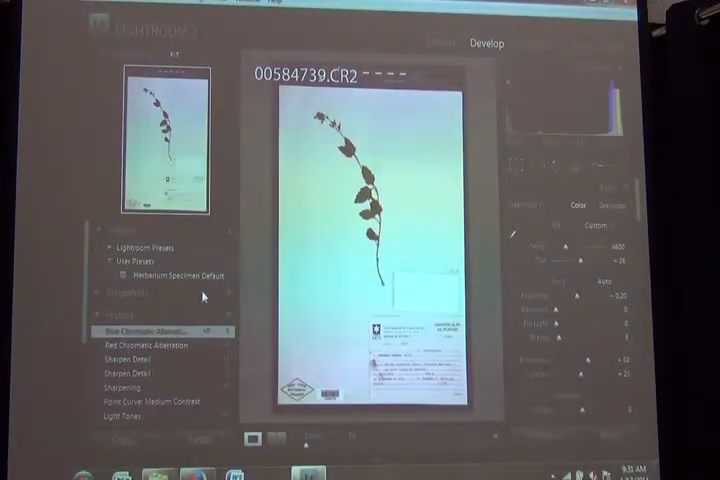
pyautogui.moveTo(228, 236)
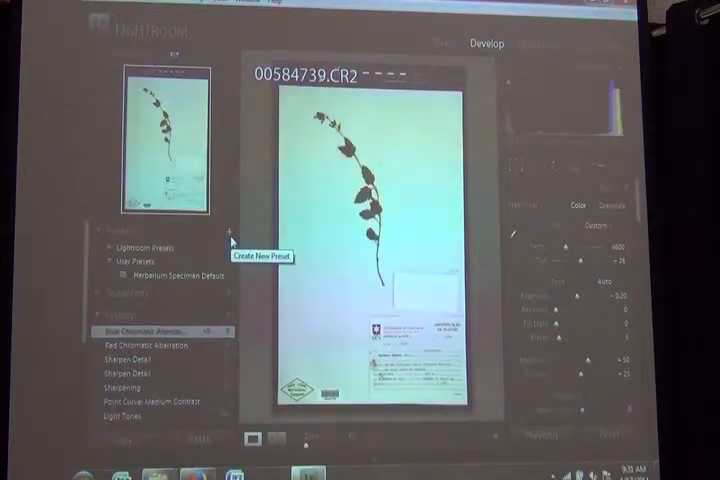
# Step: Create a preset named 'Herbarium Specimens' saving sharpening and chromatic aberration settings
pyautogui.click(228, 231)
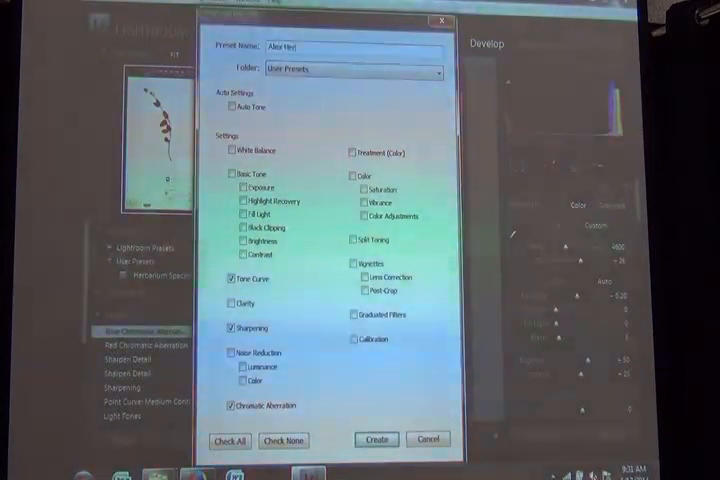
pyautogui.write('Alex Herbarium')
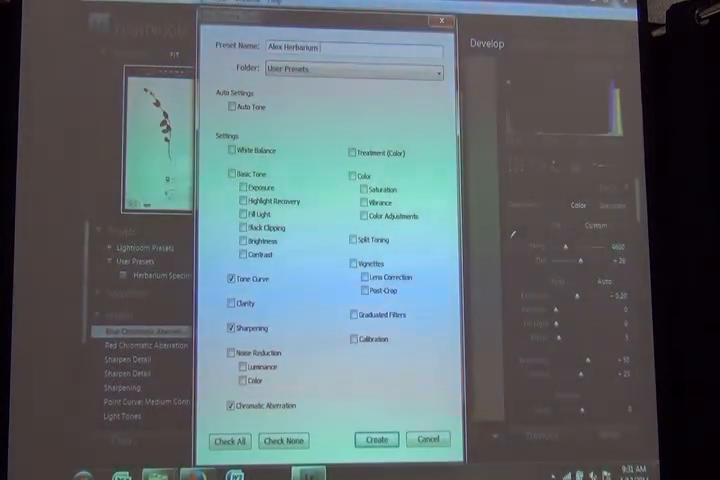
pyautogui.write('Specimens')
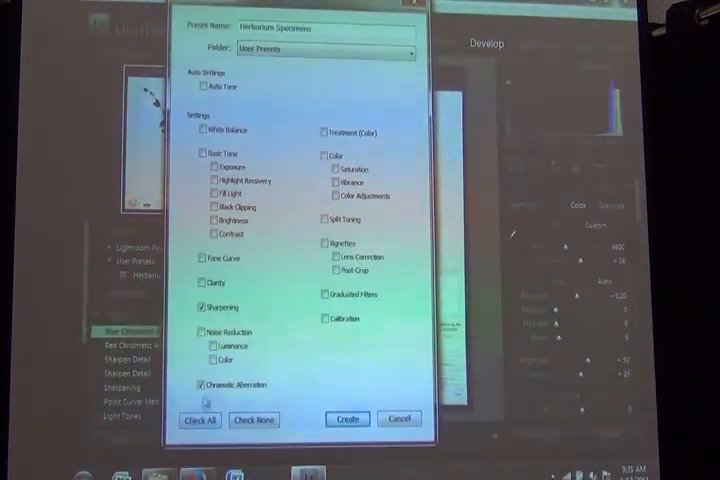
pyautogui.click(346, 419)
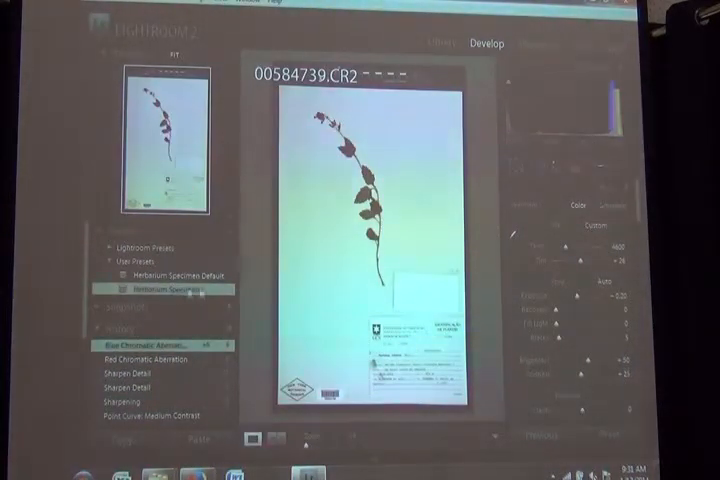
# Step: Open the context menu for the Herbarium Specimens preset
pyautogui.rightClick(180, 289)
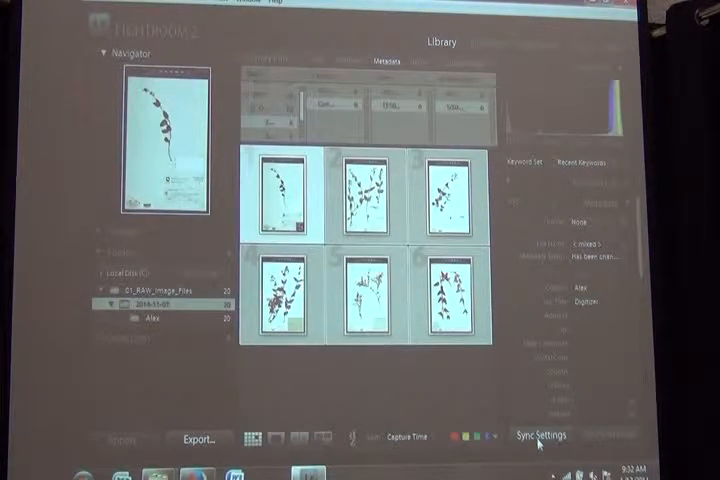
# Step: Sync the first image's develop settings to all six specimen images
pyautogui.click(547, 435)
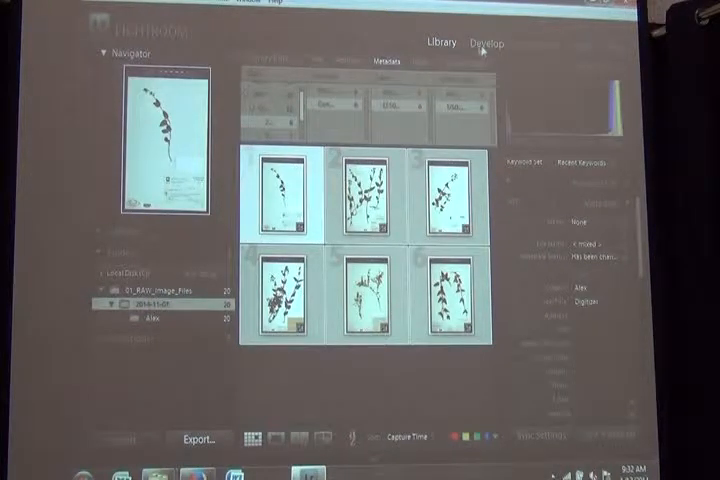
# Step: Open the Export dialog for the six selected specimen photos
pyautogui.click(487, 43)
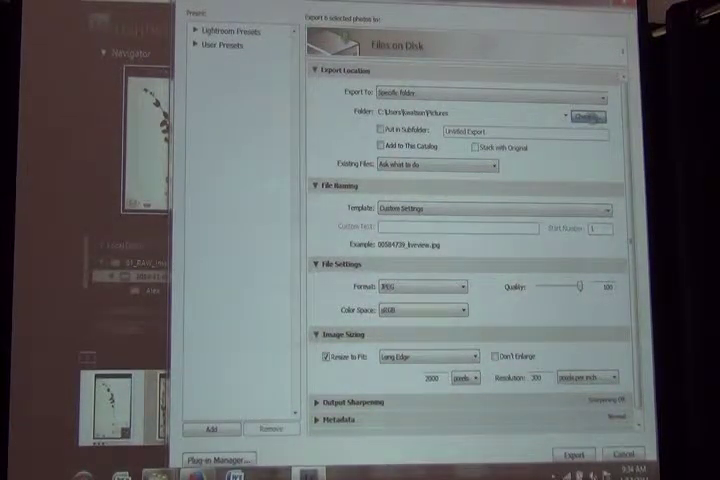
# Step: Open the folder browser to choose 02_DNGs_for_Archive as the export location
pyautogui.click(589, 115)
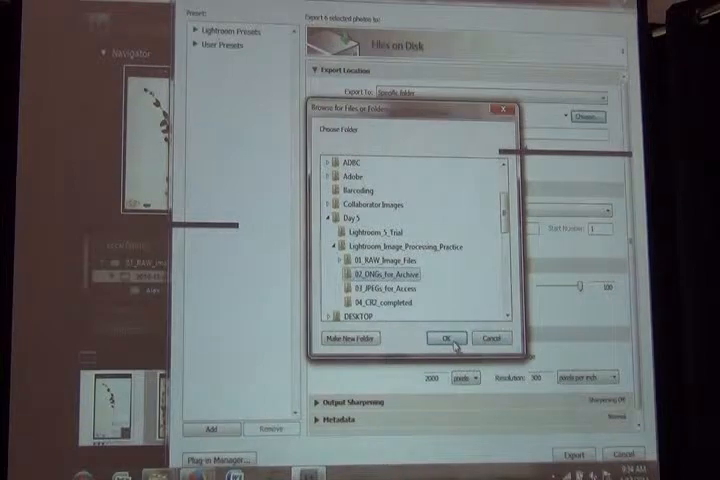
# Step: Confirm 02_DNGs_for_Archive as destination and export as DNG with medium-size JPEG preview
pyautogui.click(445, 337)
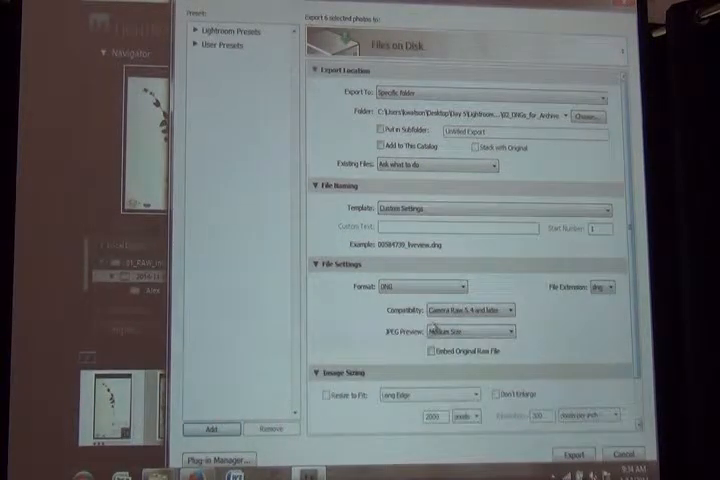
pyautogui.click(470, 314)
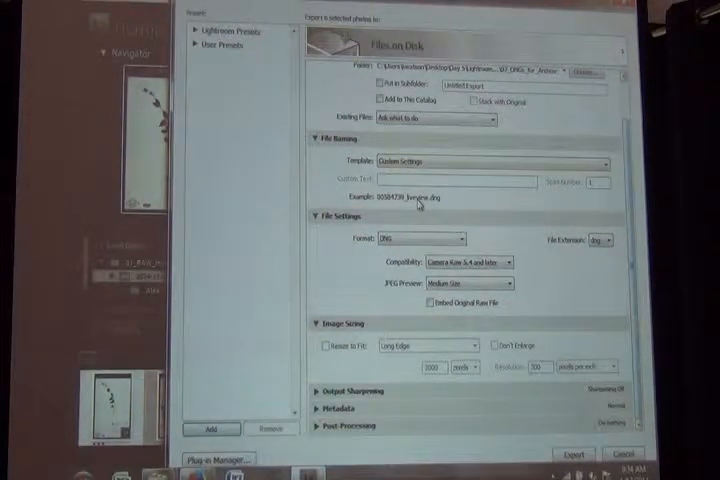
# Step: Set the file naming template to Filename
pyautogui.click(489, 162)
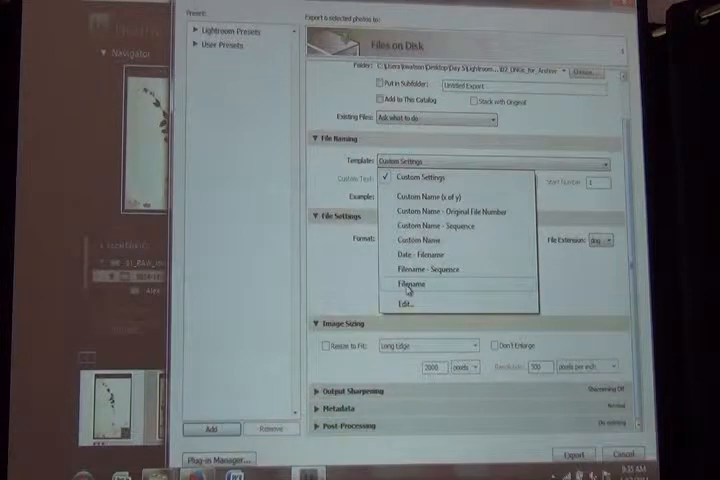
pyautogui.click(409, 287)
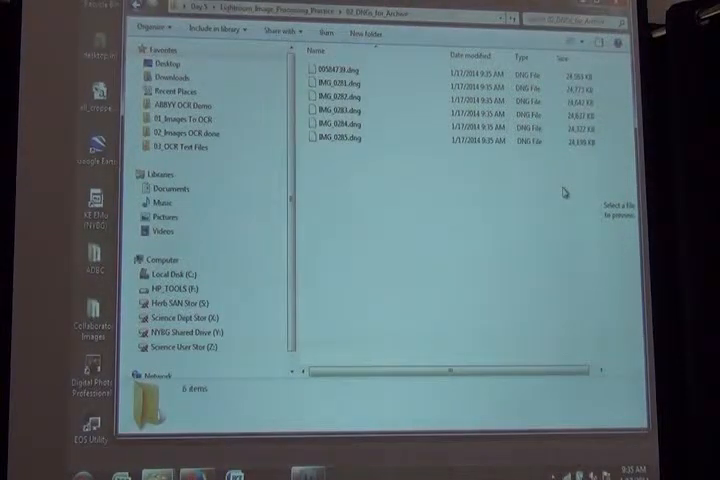
pyautogui.moveTo(502, 235)
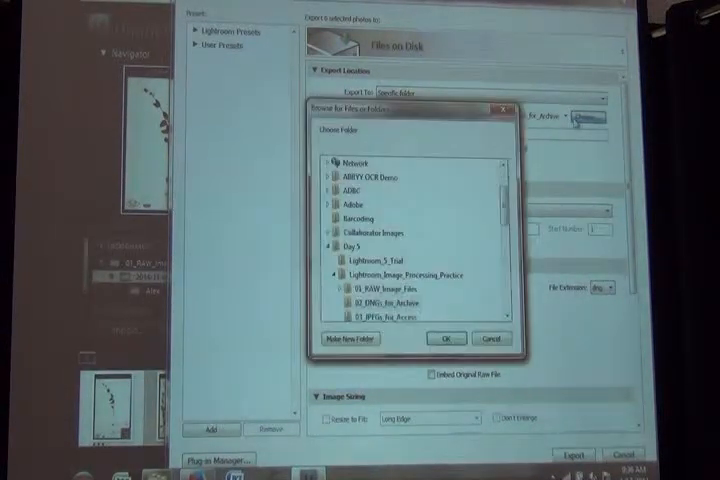
# Step: Select 03_JPEGs_for_Access as the export destination folder
pyautogui.scroll(-3)
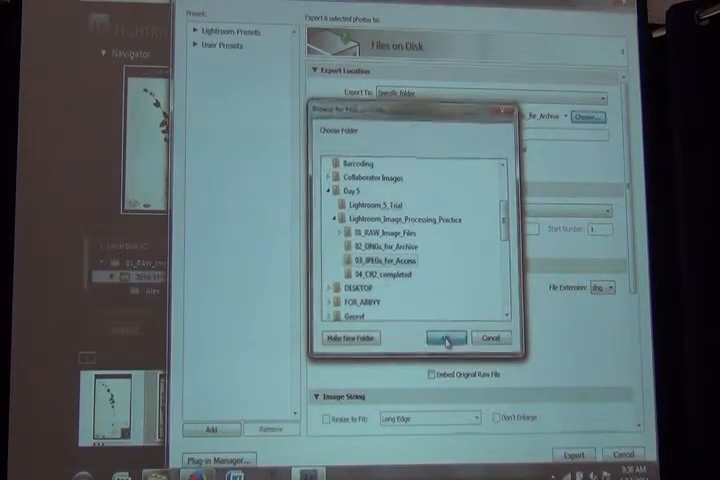
pyautogui.click(442, 337)
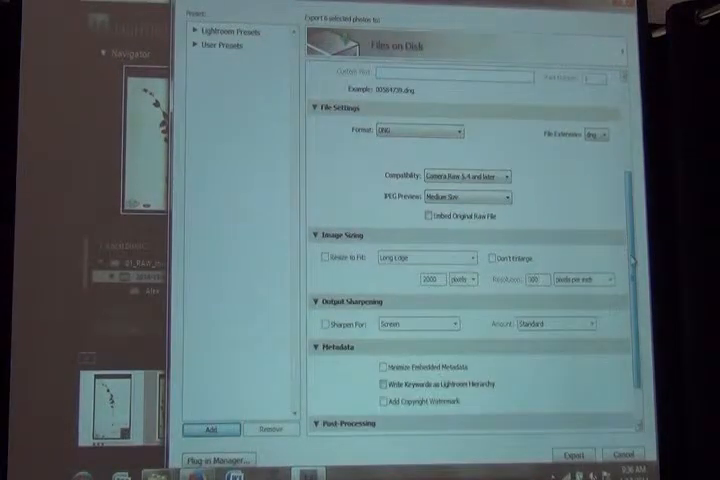
# Step: Change the export file format from DNG to JPEG
pyautogui.click(419, 133)
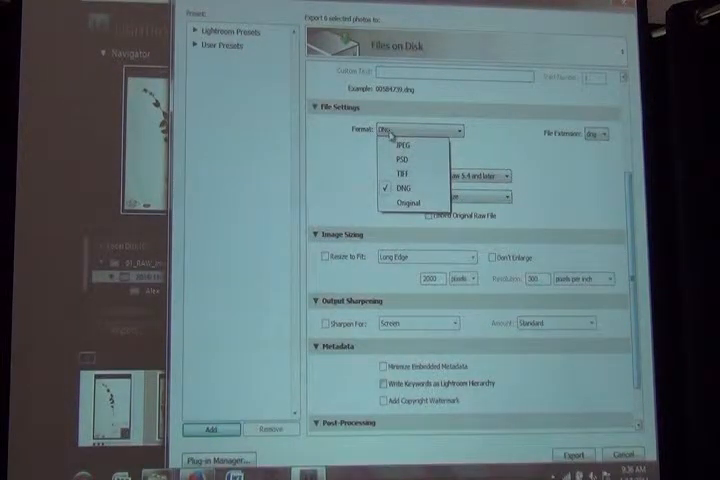
pyautogui.click(394, 145)
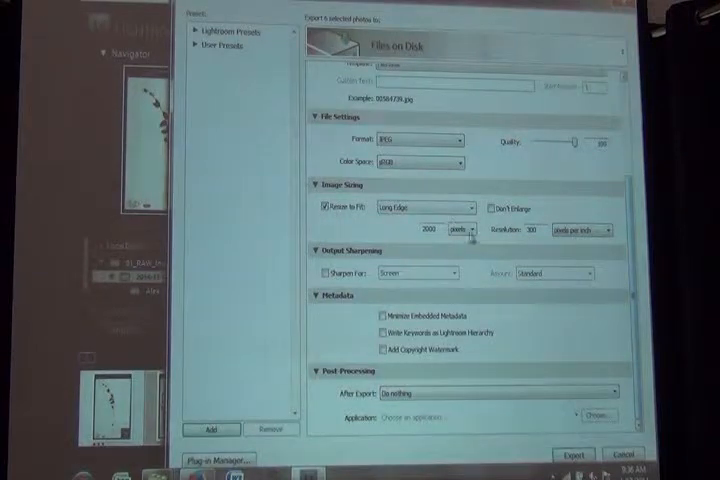
# Step: Turn off Resize to Fit and export the six photos as full-size JPEGs
pyautogui.click(423, 209)
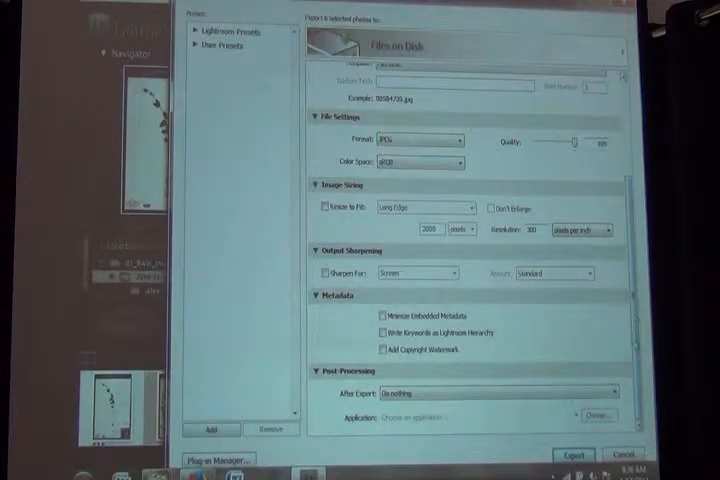
pyautogui.click(577, 452)
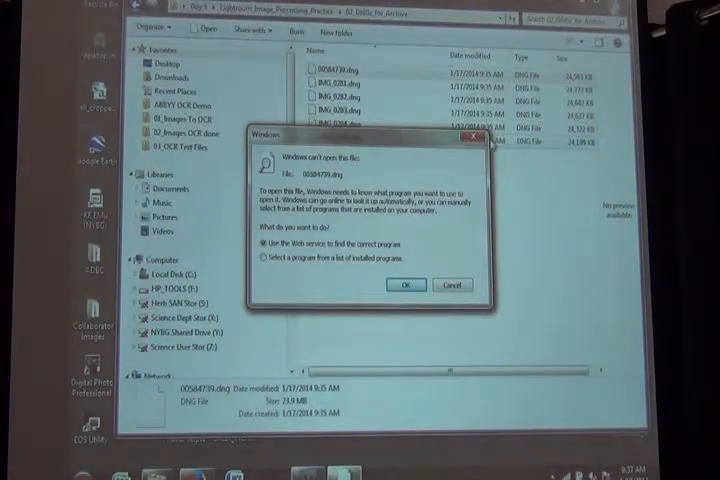
# Step: Dismiss the warning that Windows can't open 00584739.dng
pyautogui.click(451, 285)
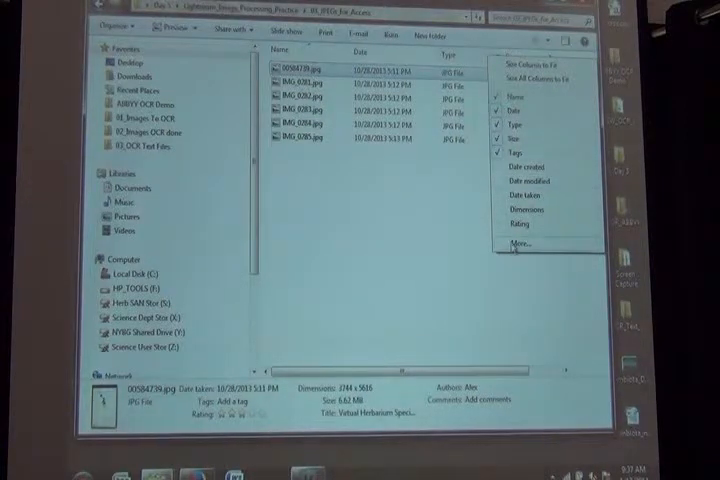
# Step: Look for additional detail columns in the 03_JPEGs_for_Access folder view
pyautogui.click(520, 246)
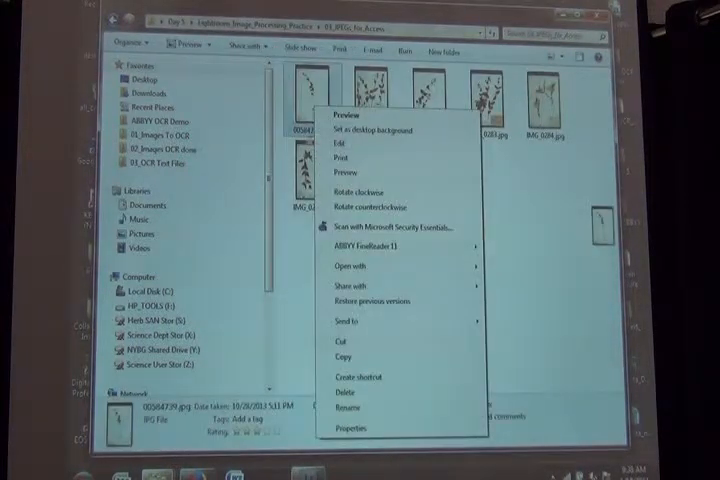
# Step: Review 00584739.jpg's Details metadata for title and copyright, then close Properties
pyautogui.click(345, 432)
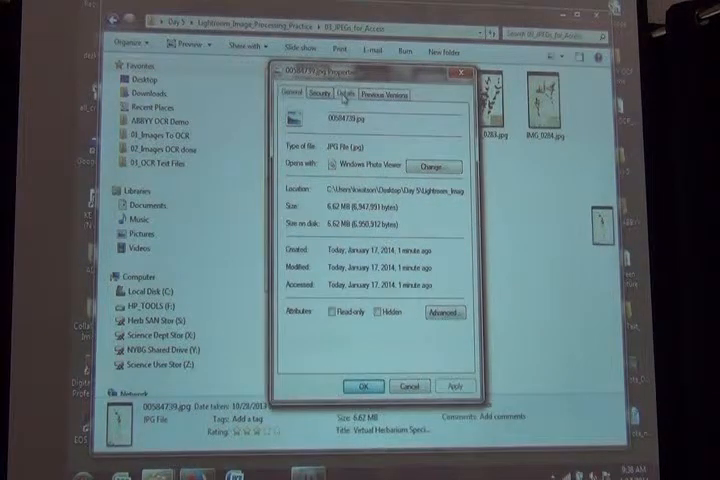
pyautogui.click(351, 90)
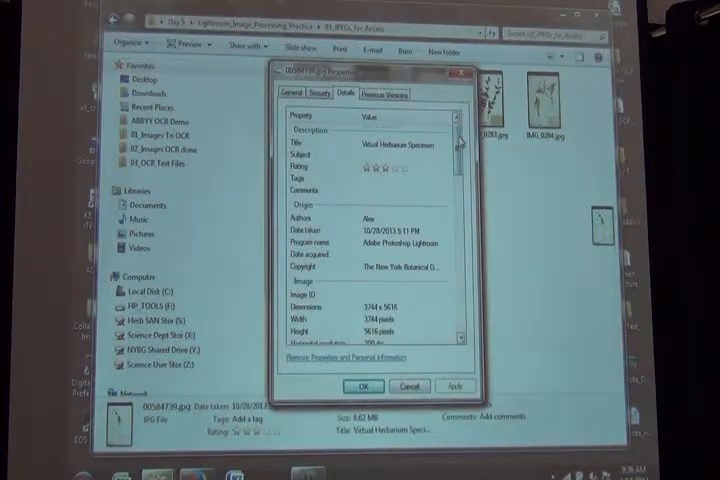
pyautogui.scroll(-3)
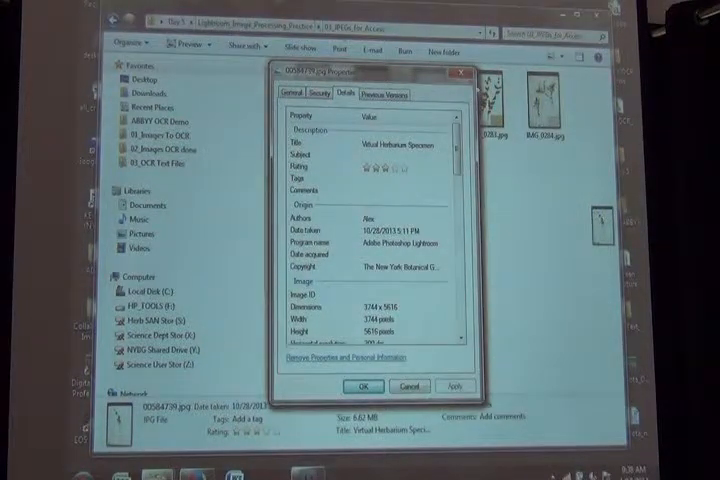
pyautogui.click(363, 383)
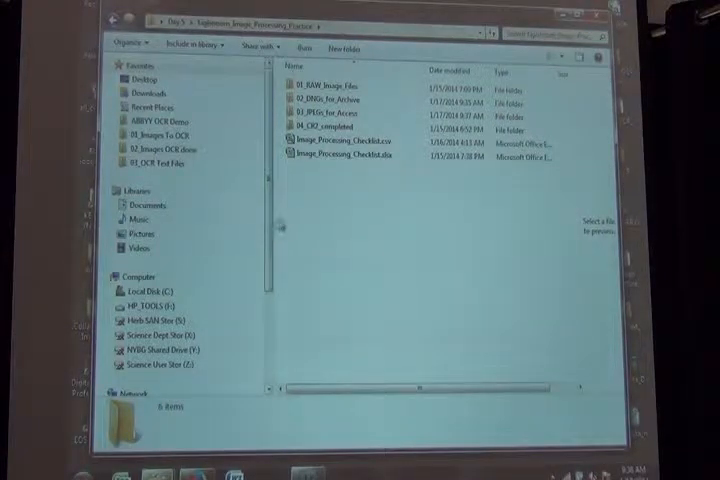
pyautogui.moveTo(278, 218)
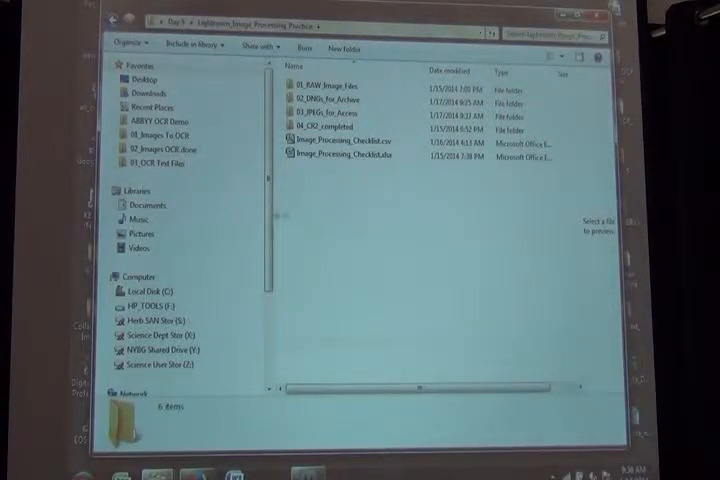
# Step: Select and open Image_Processing_Checklist.xlsx from the practice folder
pyautogui.click(350, 157)
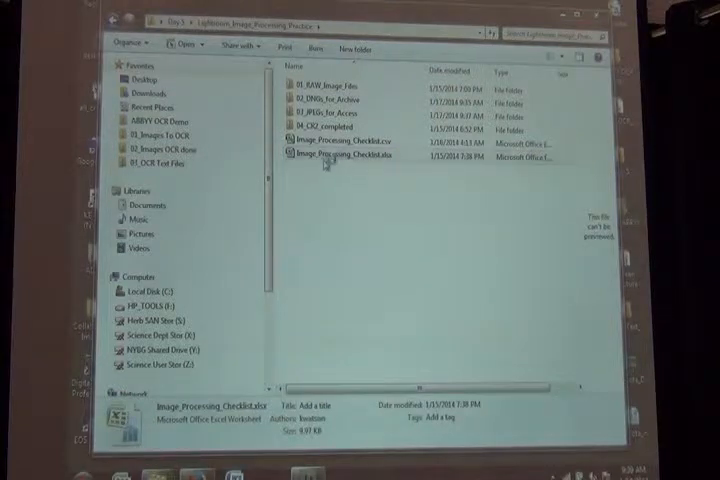
pyautogui.click(340, 168)
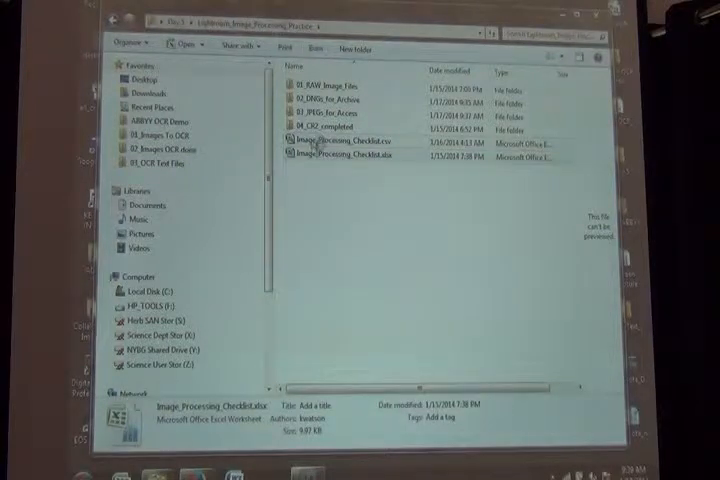
pyautogui.click(345, 158)
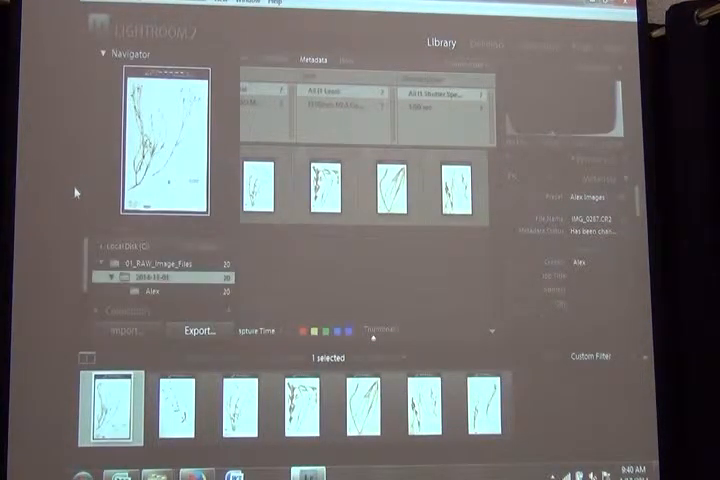
pyautogui.rightClick(160, 278)
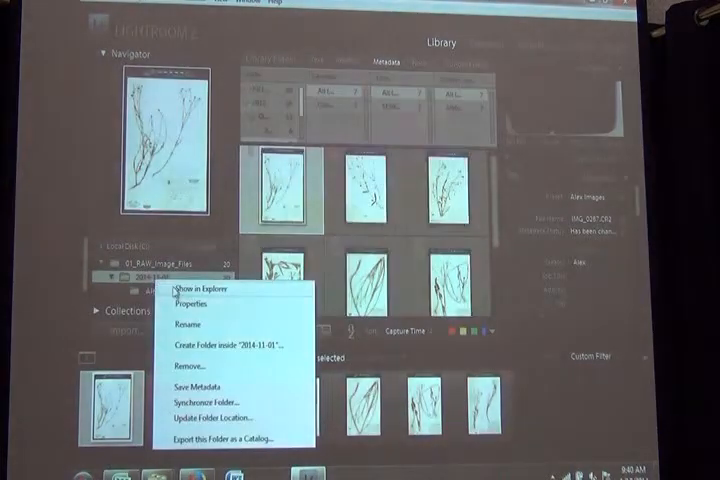
pyautogui.click(186, 325)
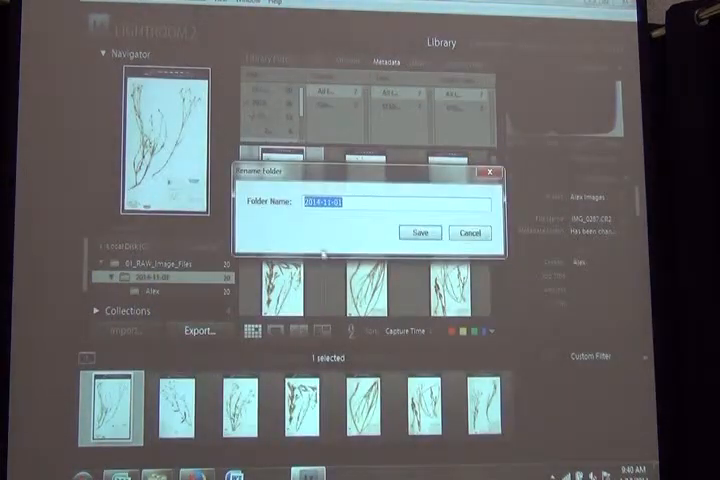
pyautogui.click(417, 232)
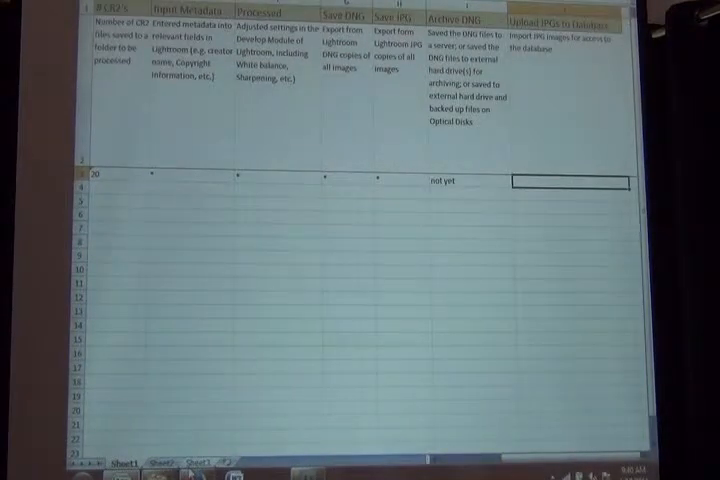
# Step: Mark Upload JPGs to Database as 'not yet' in row 3, then select cell D3
pyautogui.write('not yet')
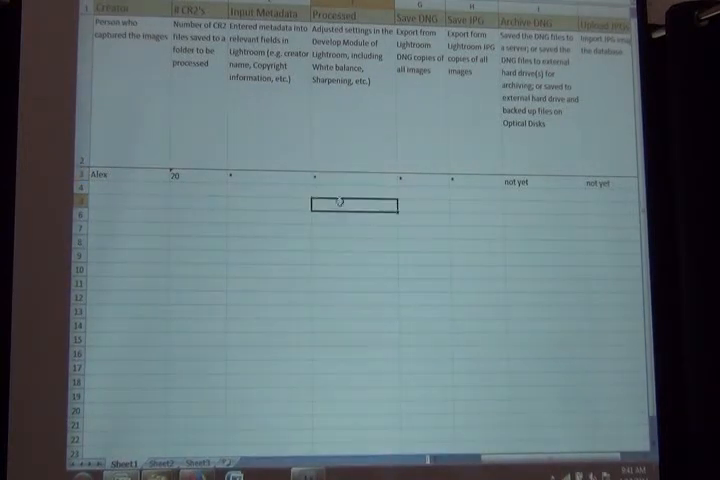
pyautogui.click(270, 174)
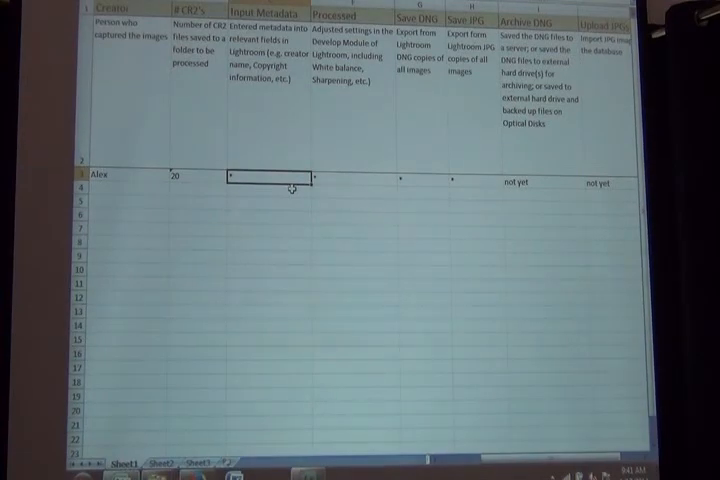